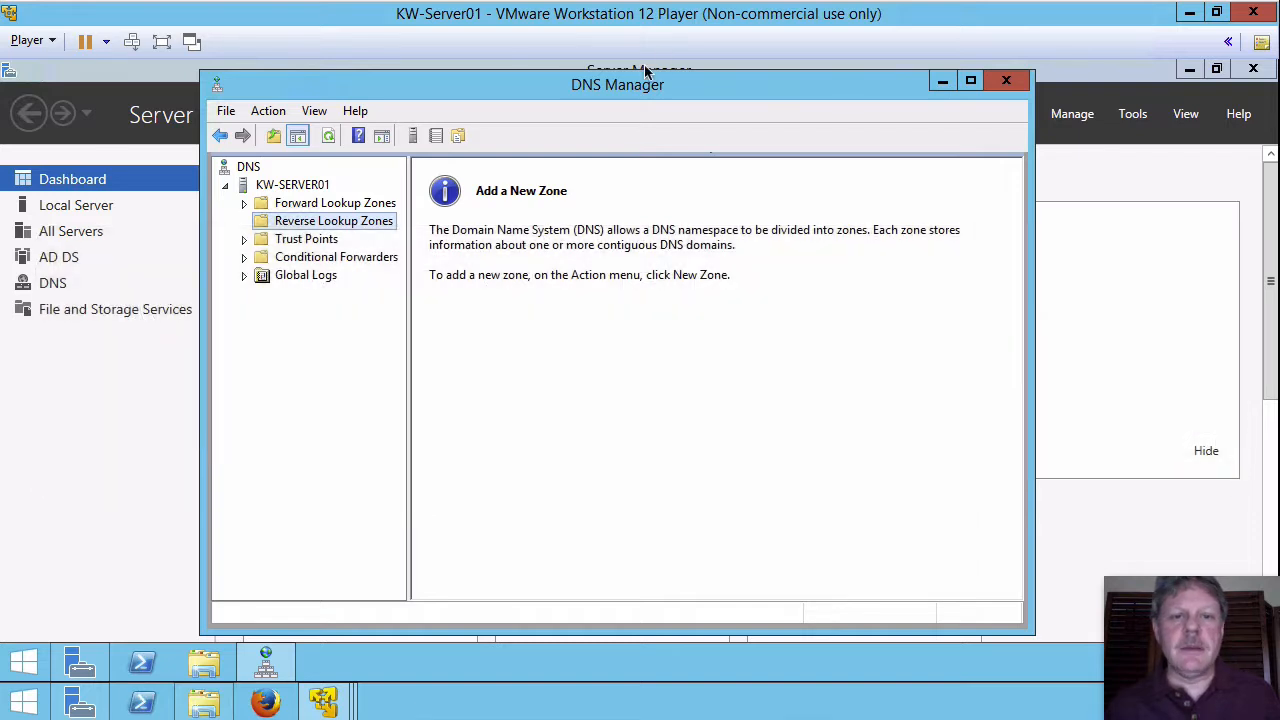
pyautogui.moveTo(482, 36)
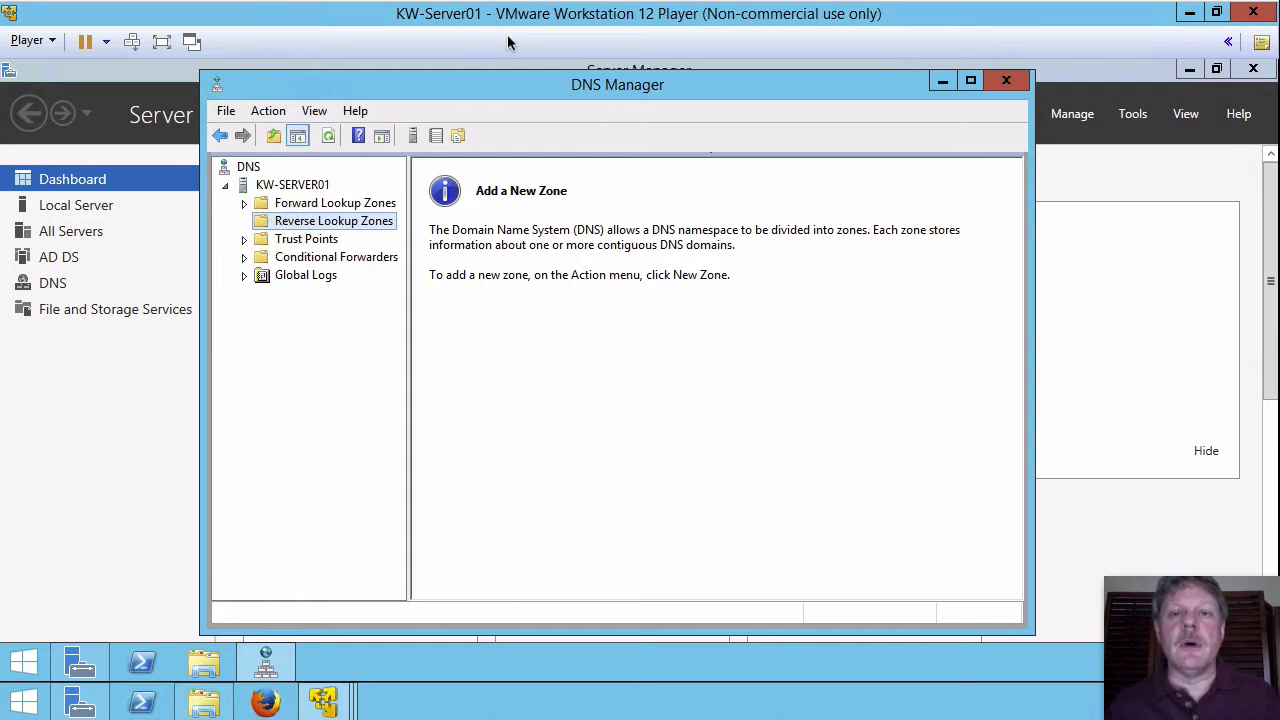
pyautogui.moveTo(658, 100)
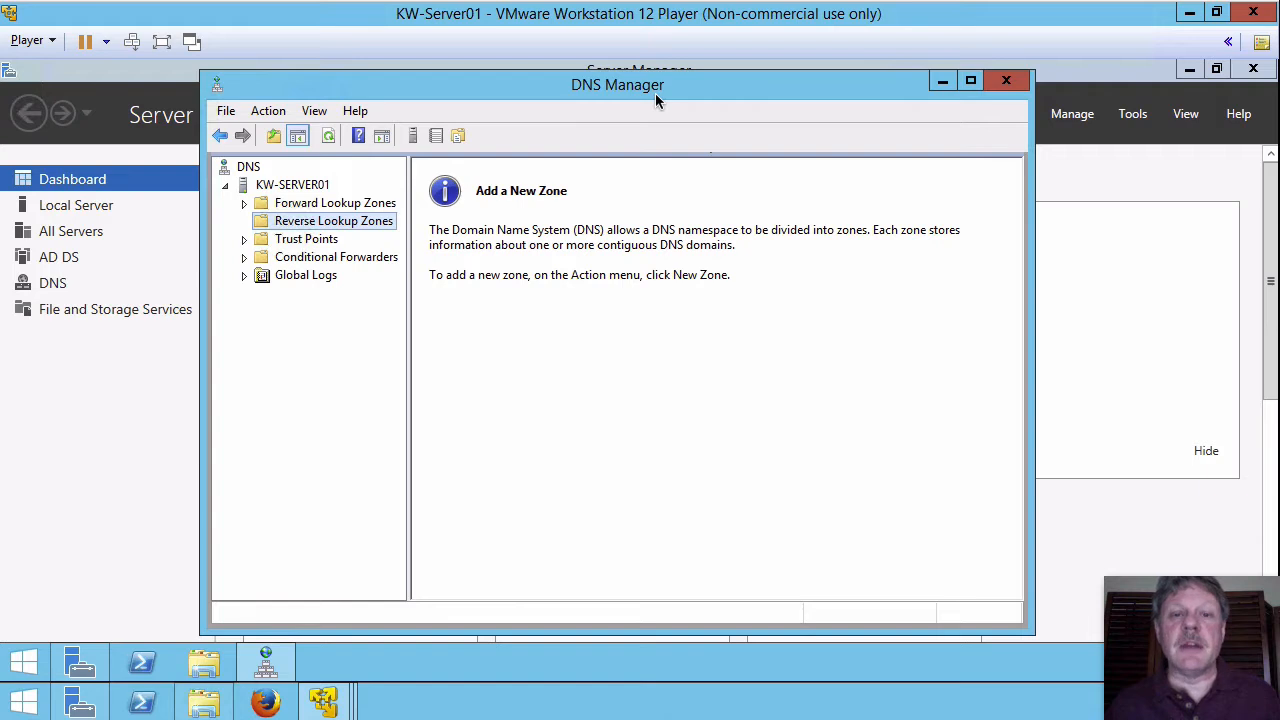
pyautogui.moveTo(460, 255)
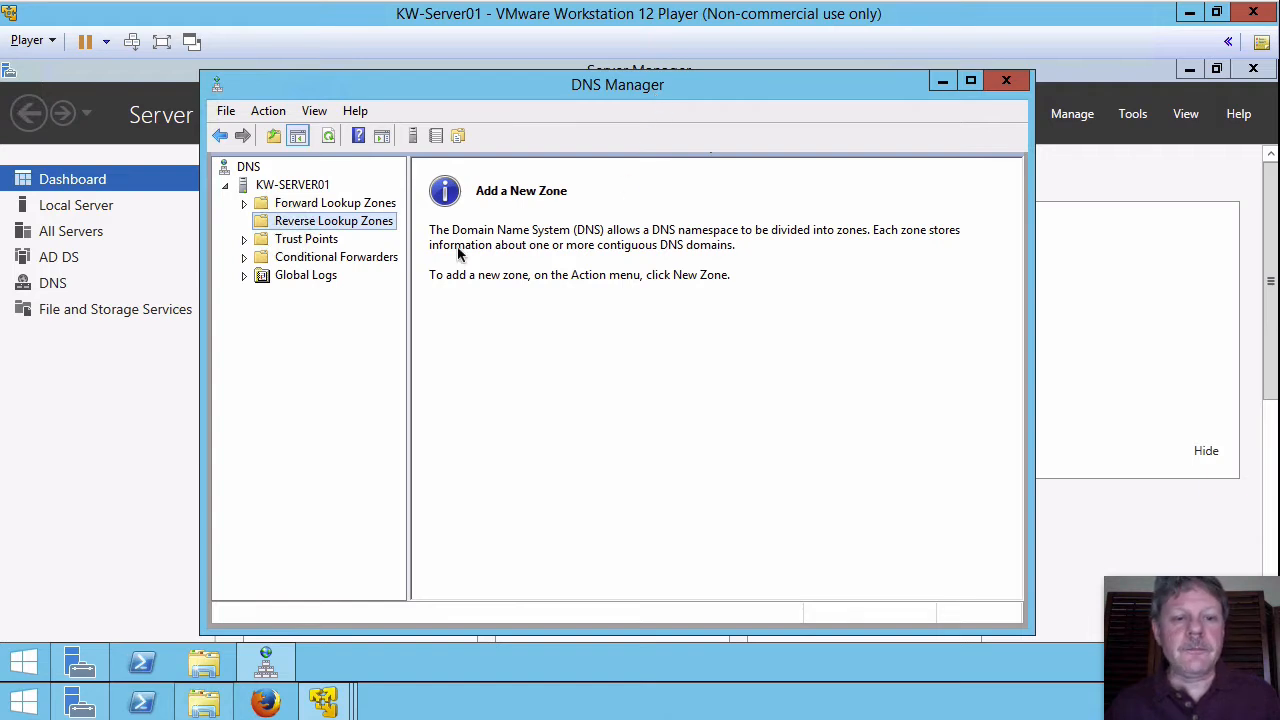
pyautogui.moveTo(625, 234)
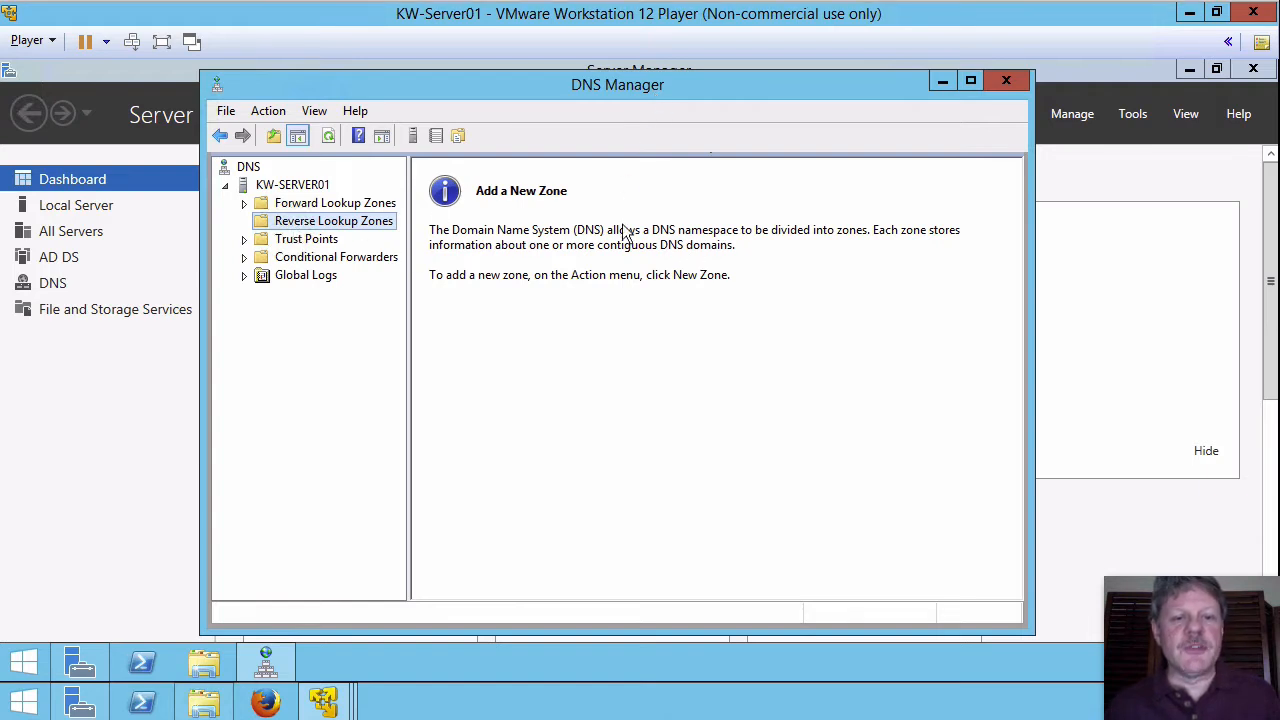
pyautogui.moveTo(567, 237)
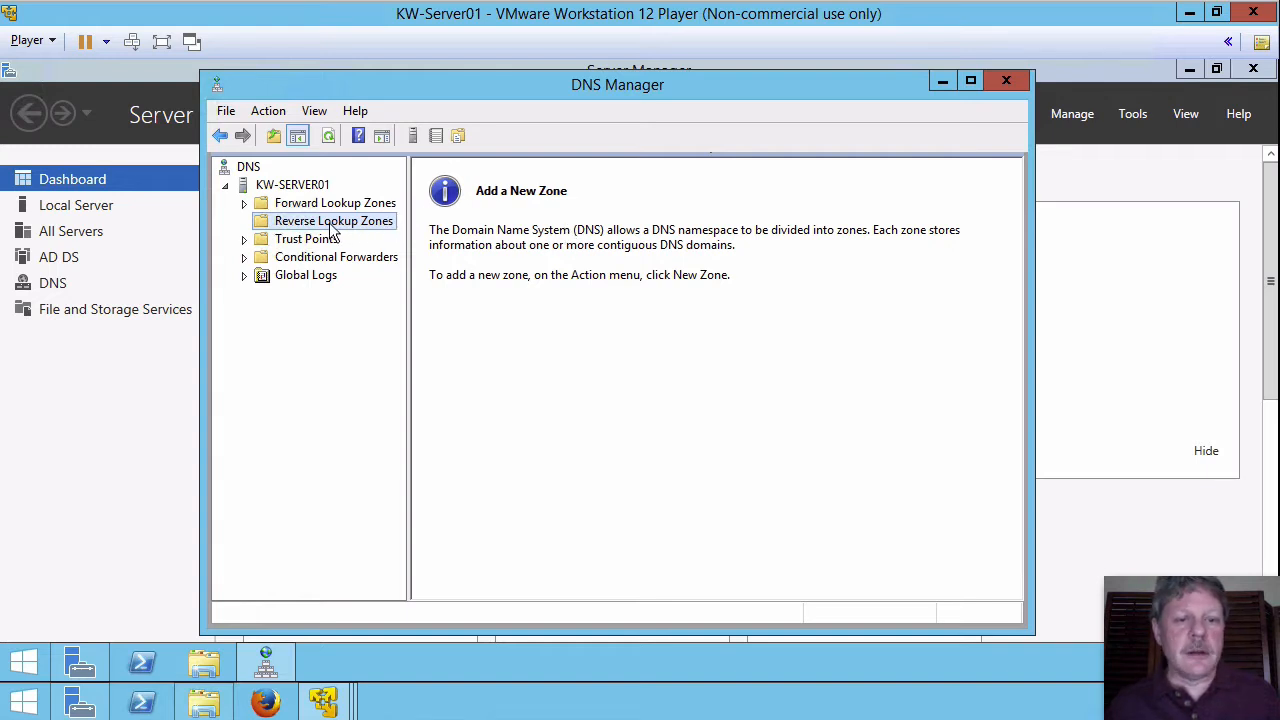
# - Start a new reverse lookup zone as a primary zone stored in Active Directory
pyautogui.rightClick(334, 220)
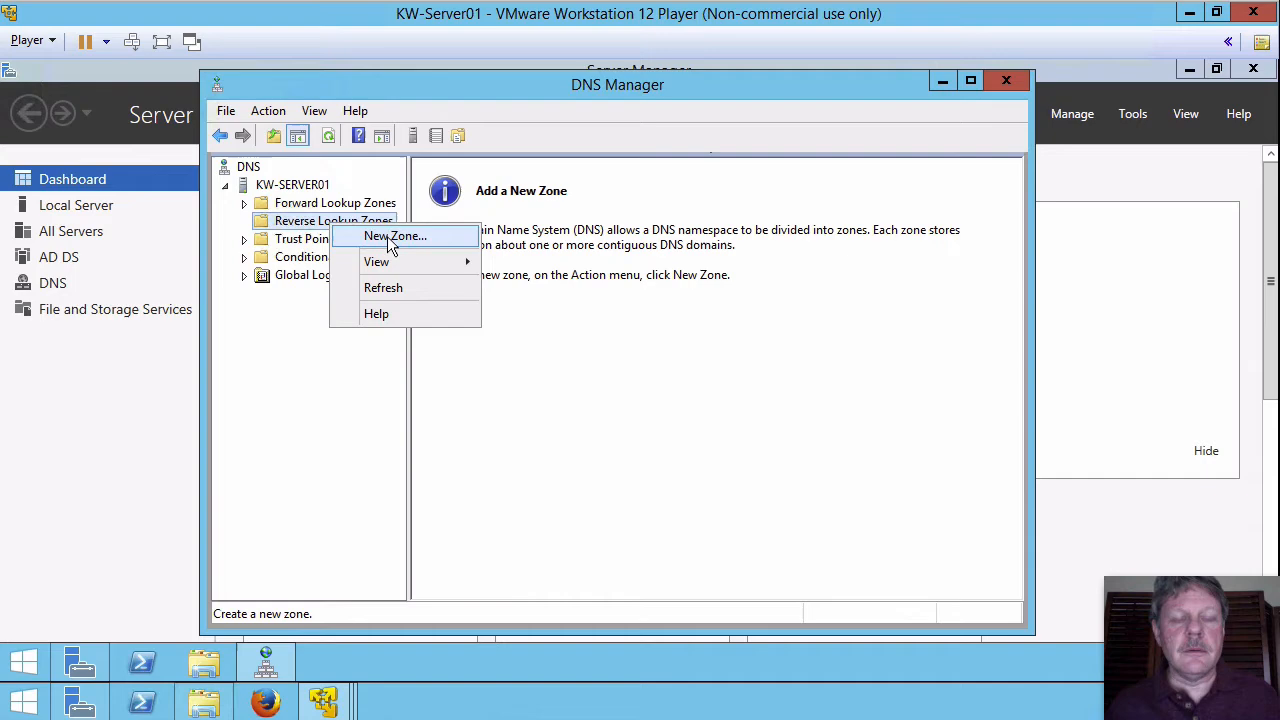
pyautogui.click(396, 235)
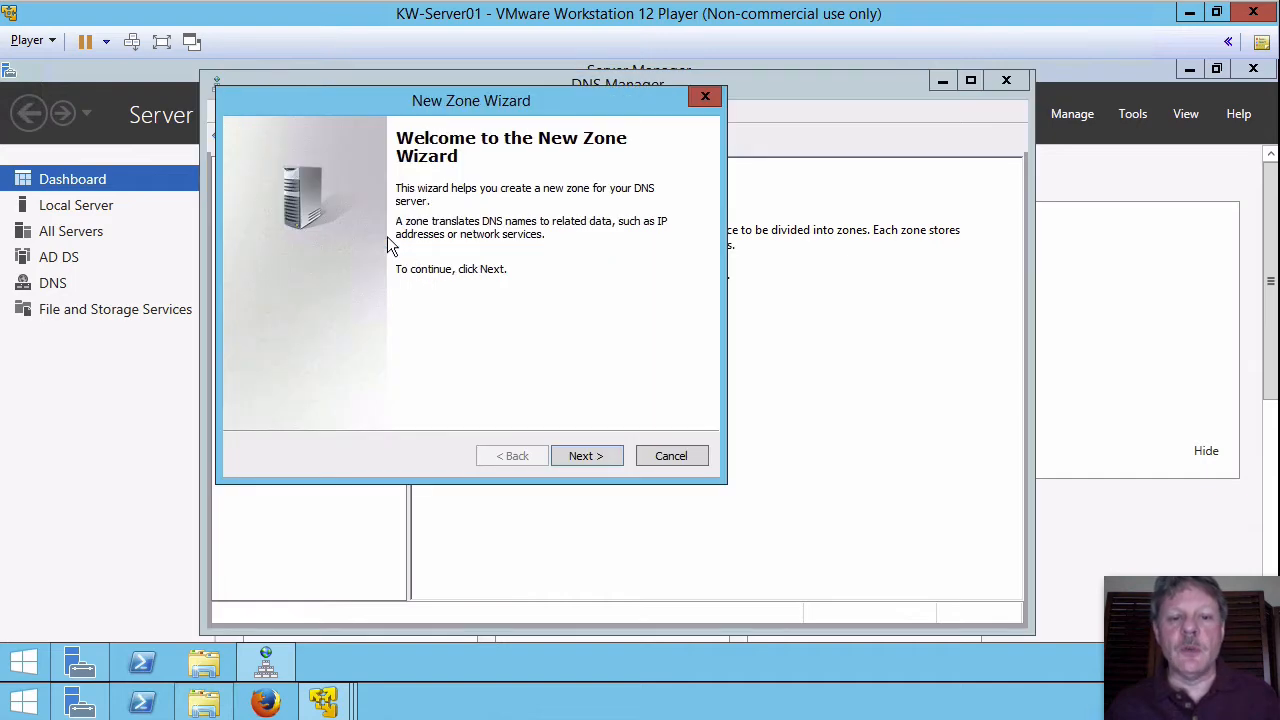
pyautogui.click(586, 455)
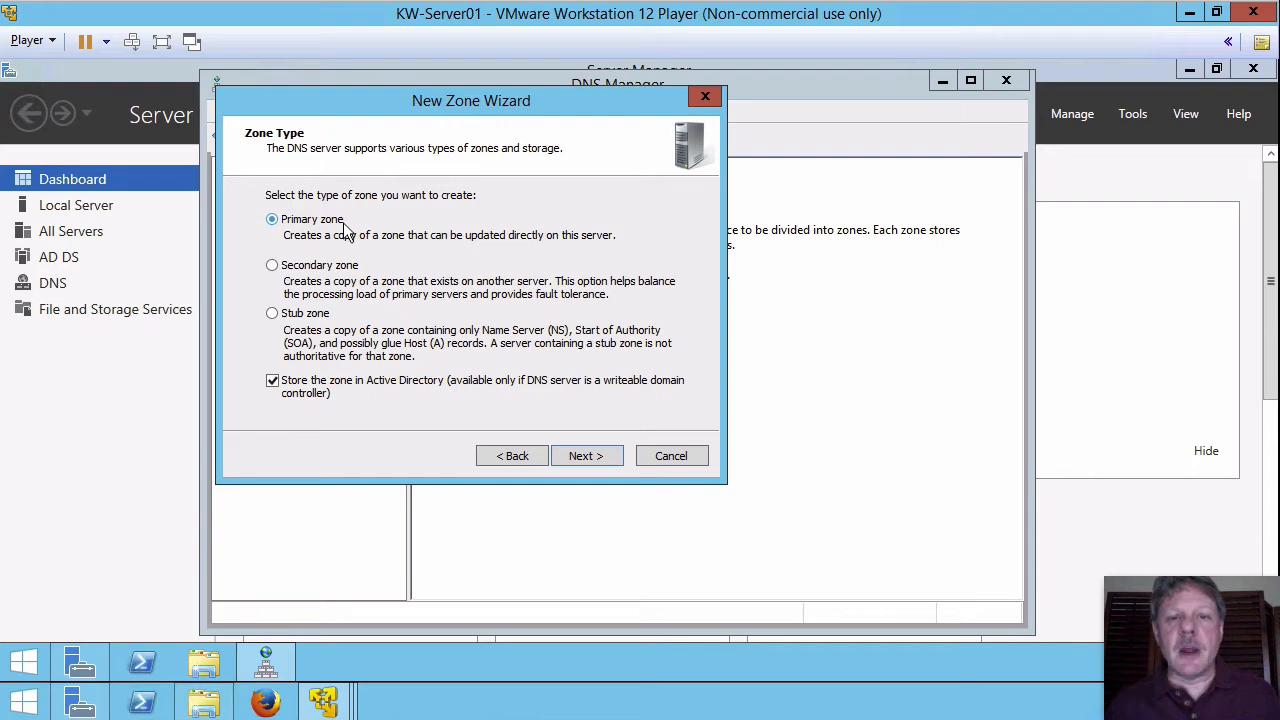
pyautogui.moveTo(435, 390)
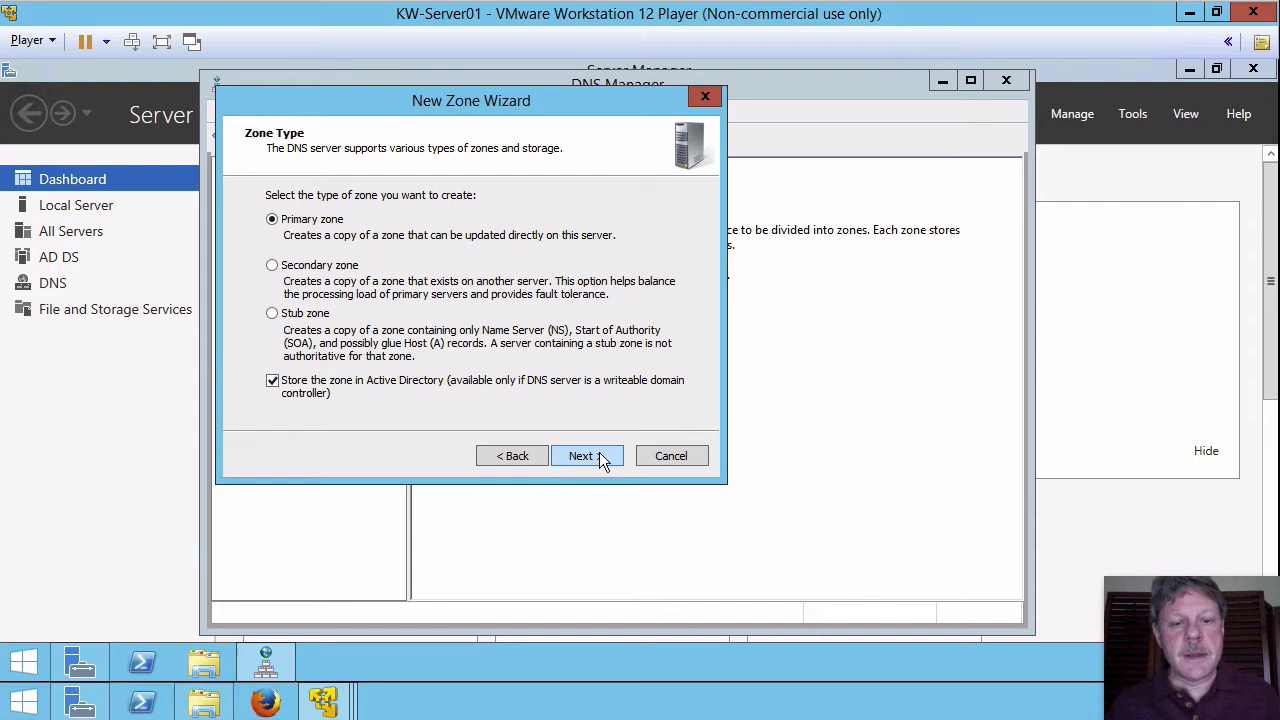
pyautogui.click(580, 456)
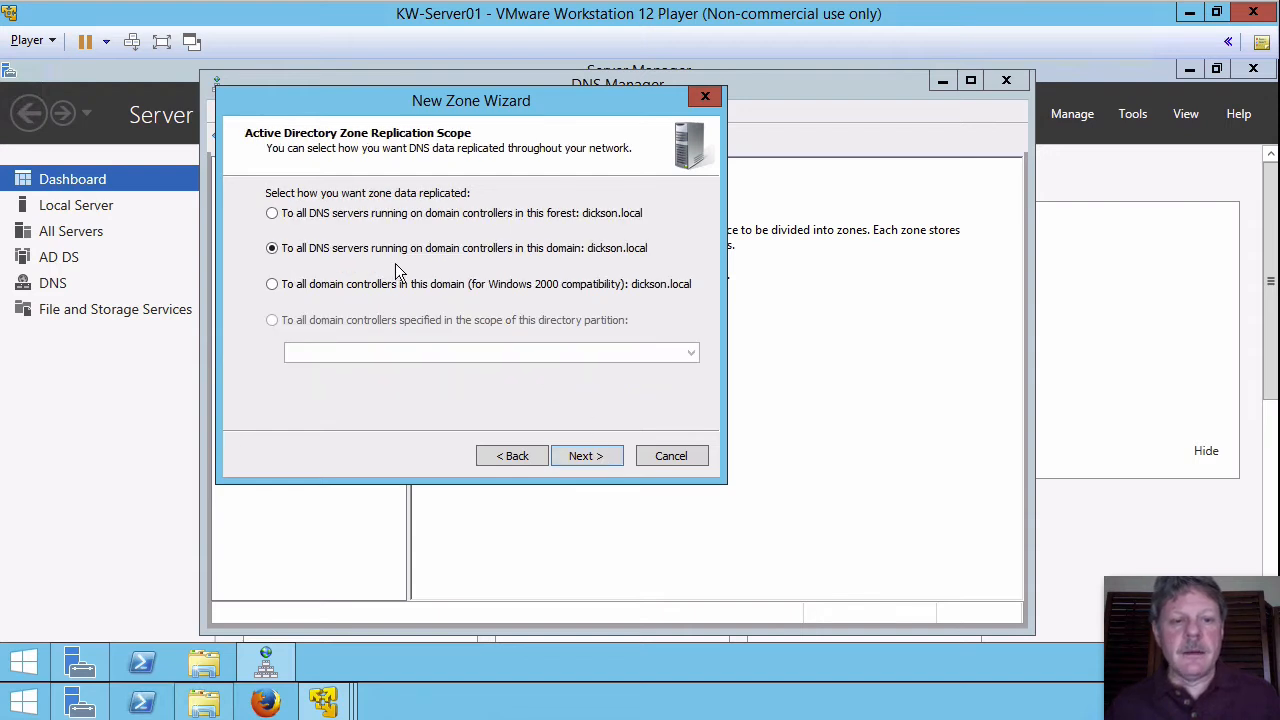
pyautogui.moveTo(432, 268)
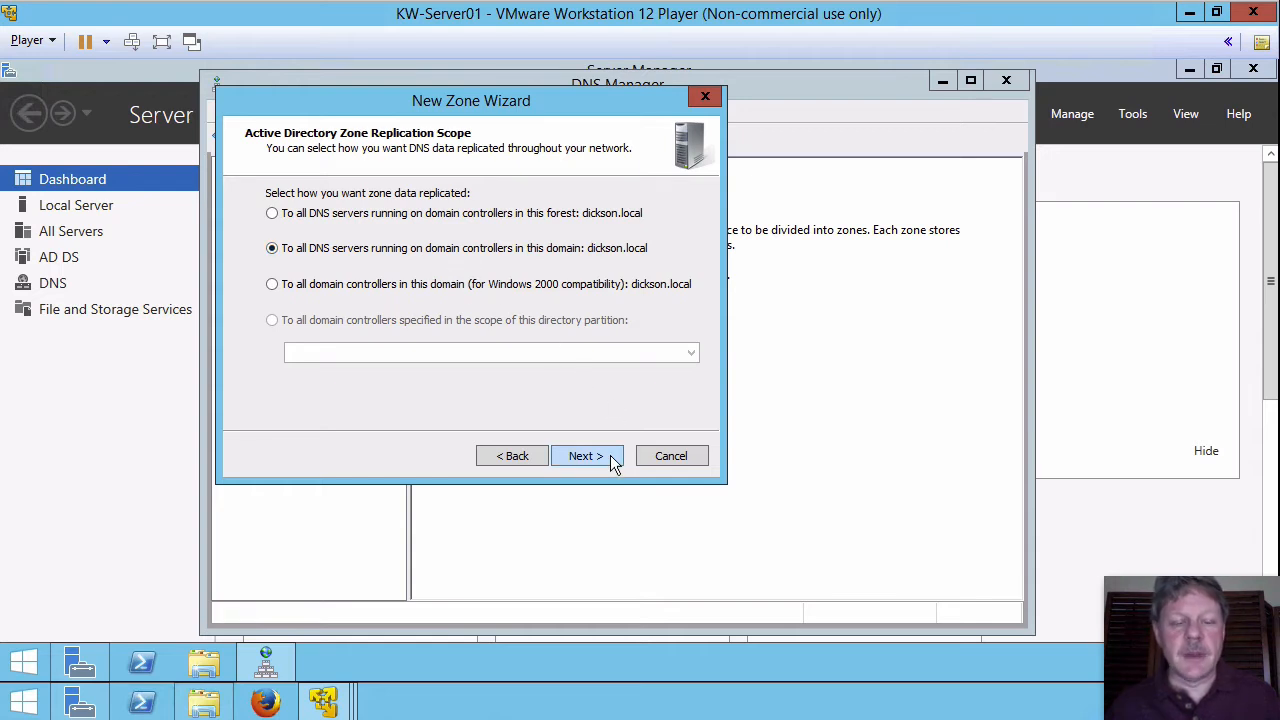
# - Keep domain-wide replication and IPv4, then enter network ID 192.168.70
pyautogui.click(585, 456)
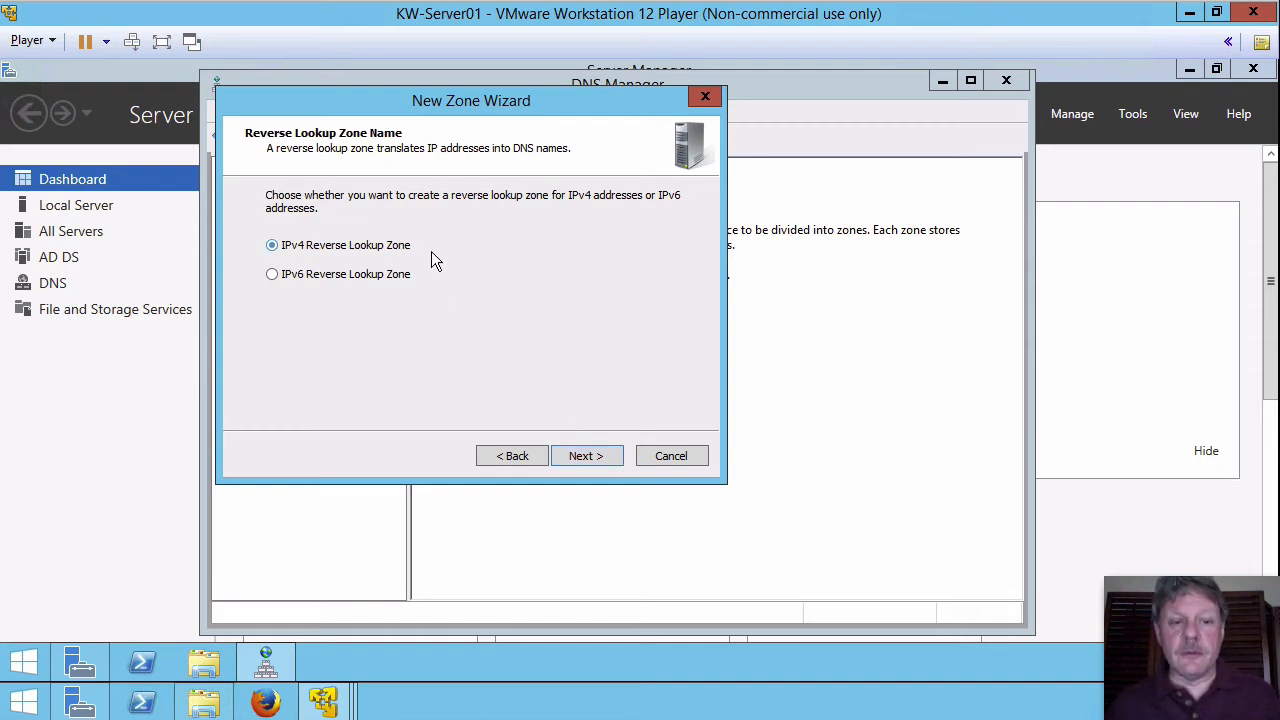
pyautogui.click(586, 455)
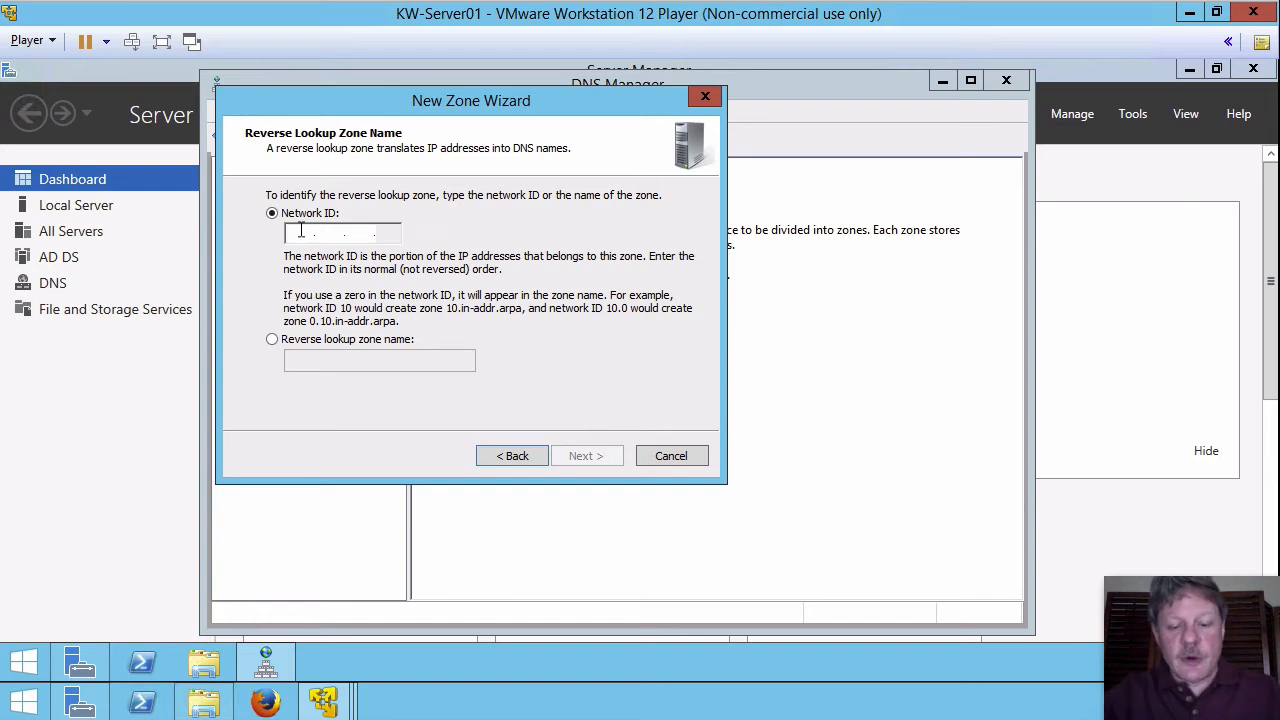
pyautogui.write('192')
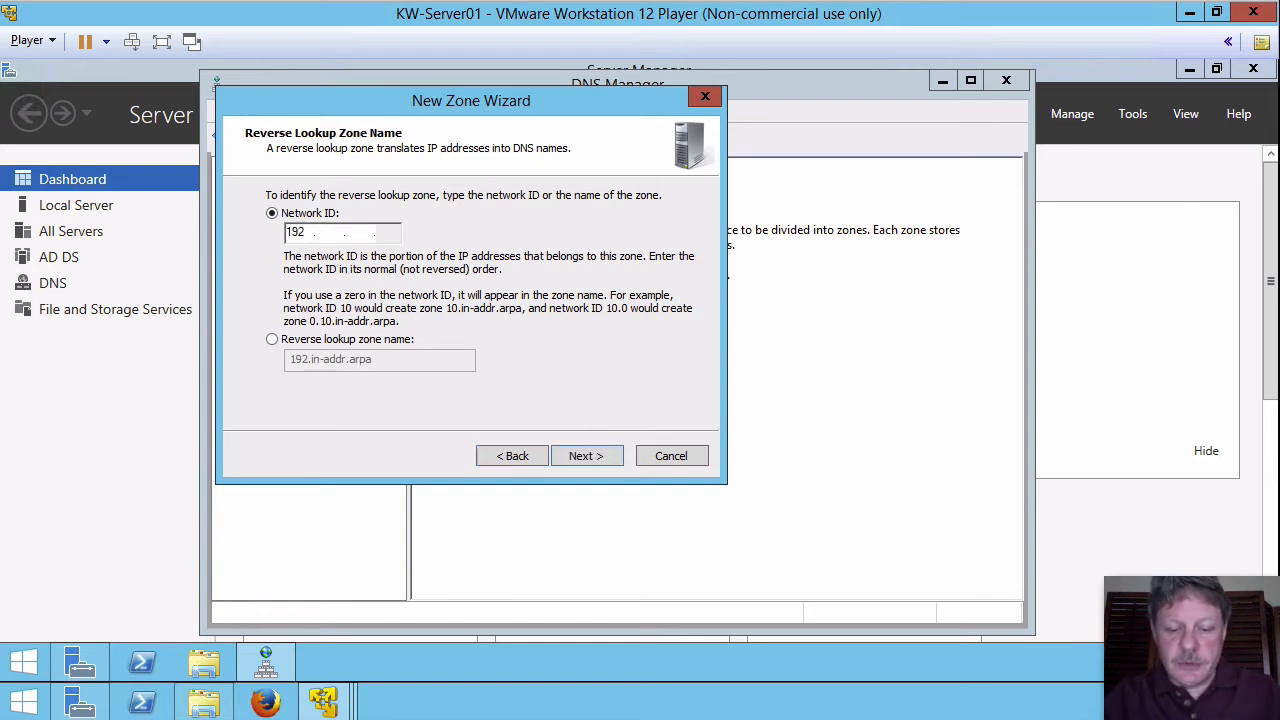
pyautogui.write('168')
pyautogui.click(356, 232)
pyautogui.write('70')
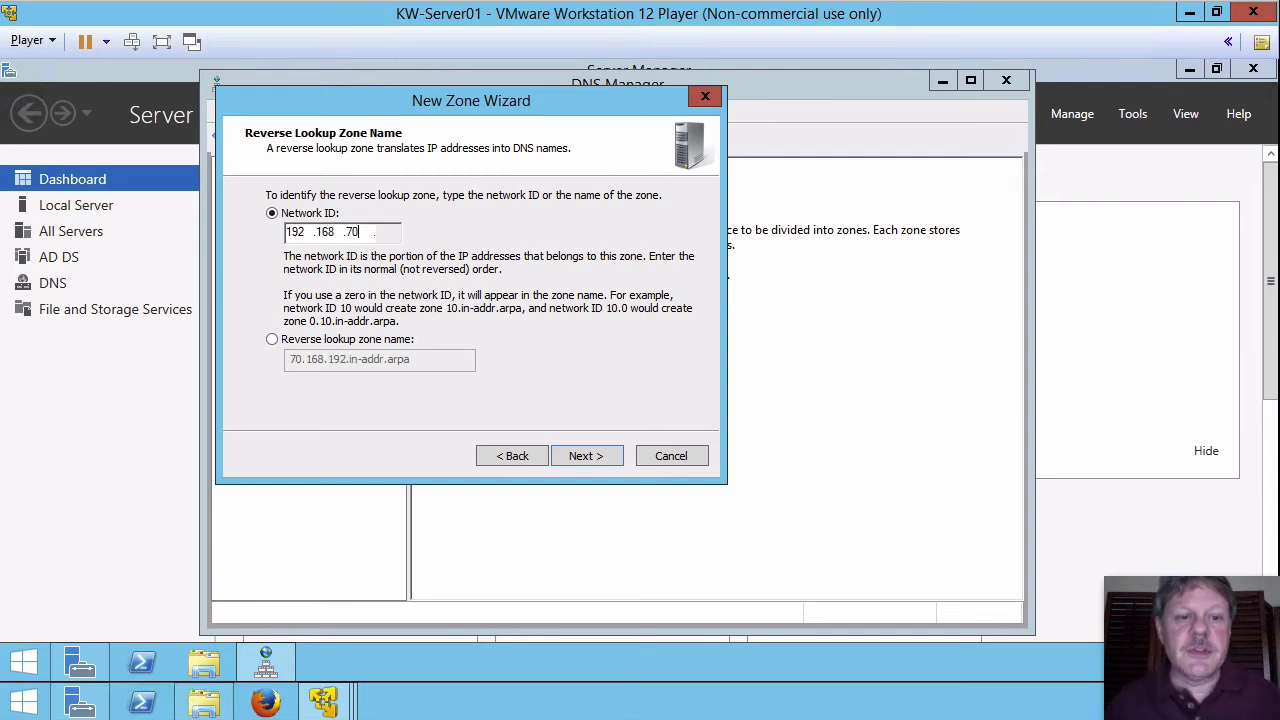
pyautogui.moveTo(322, 316)
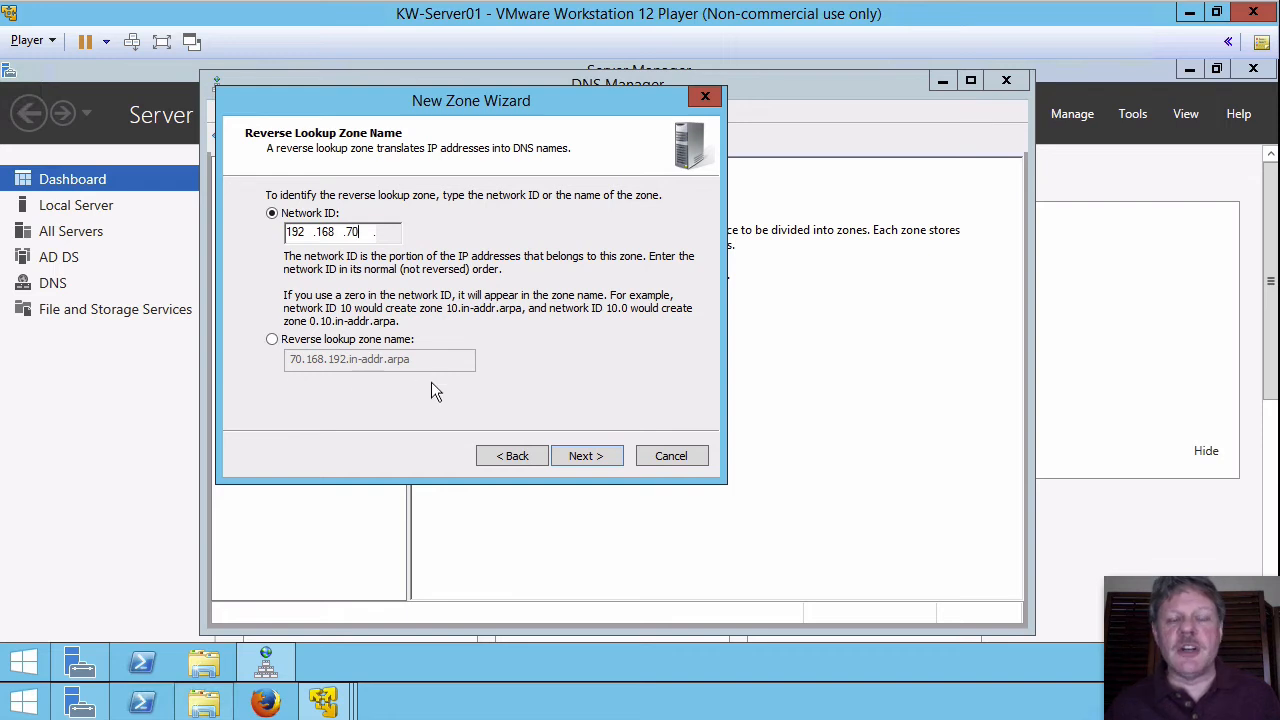
pyautogui.moveTo(308, 380)
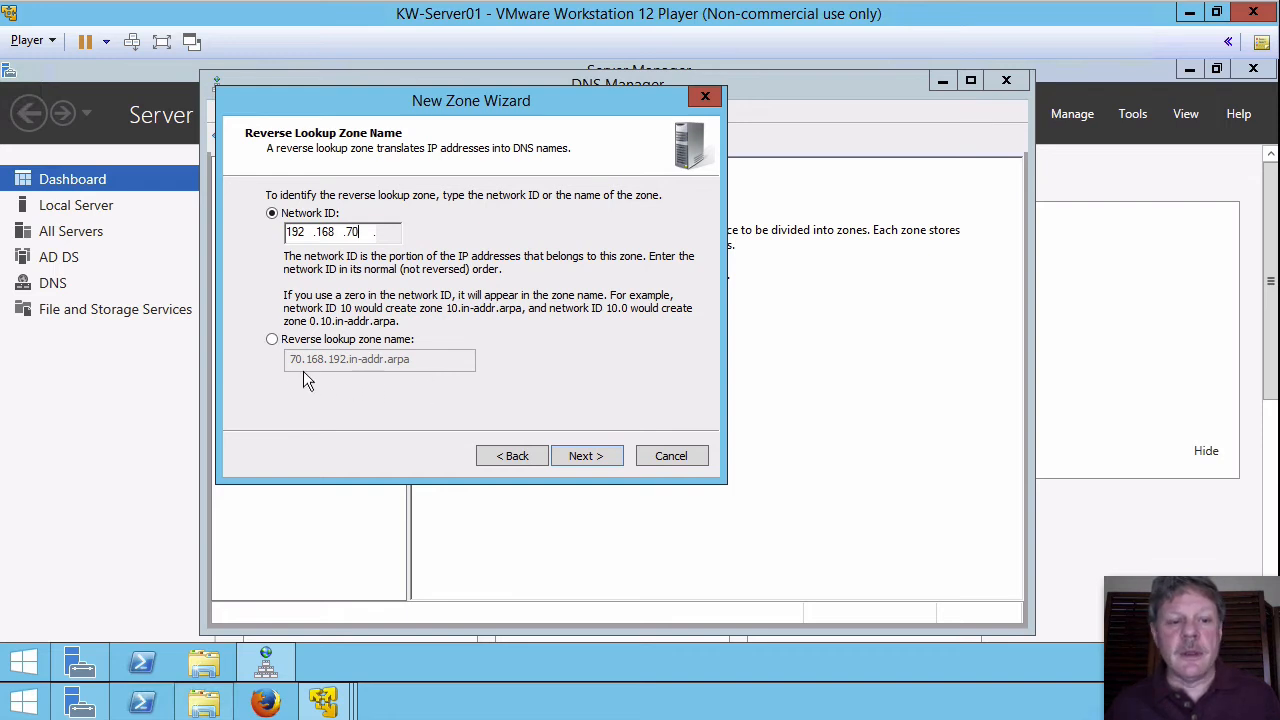
pyautogui.moveTo(350, 375)
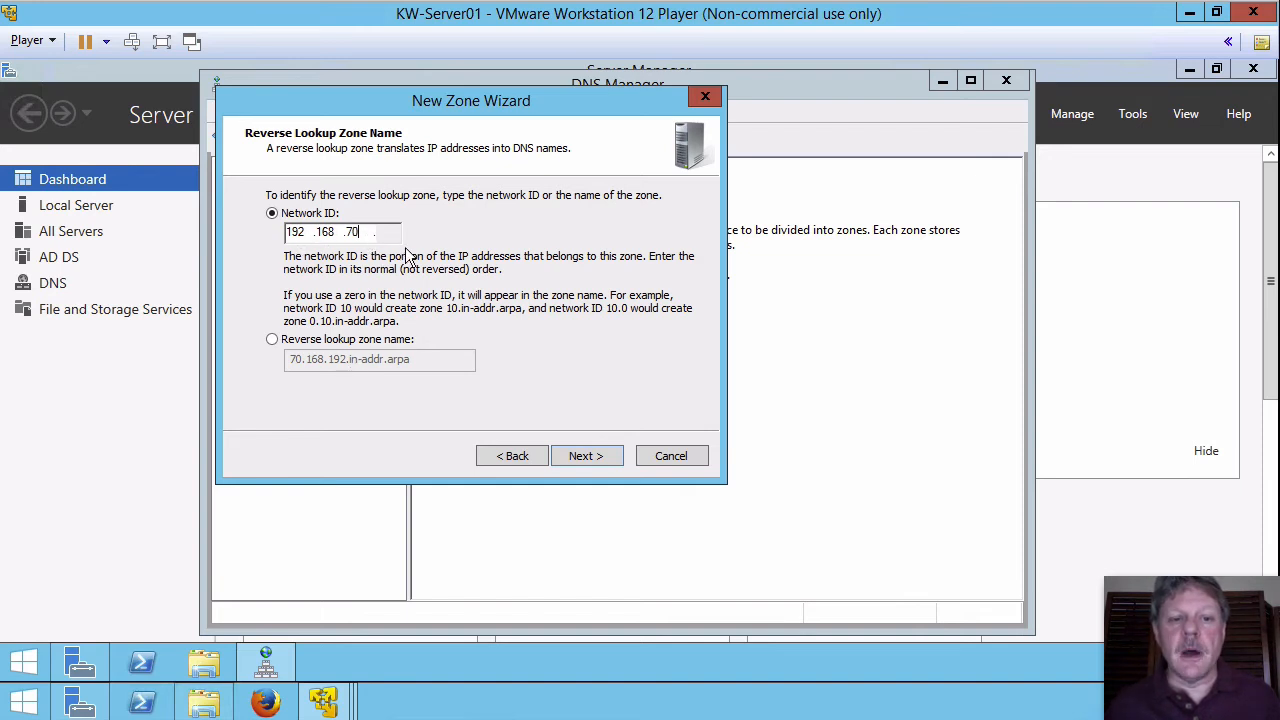
pyautogui.moveTo(350, 378)
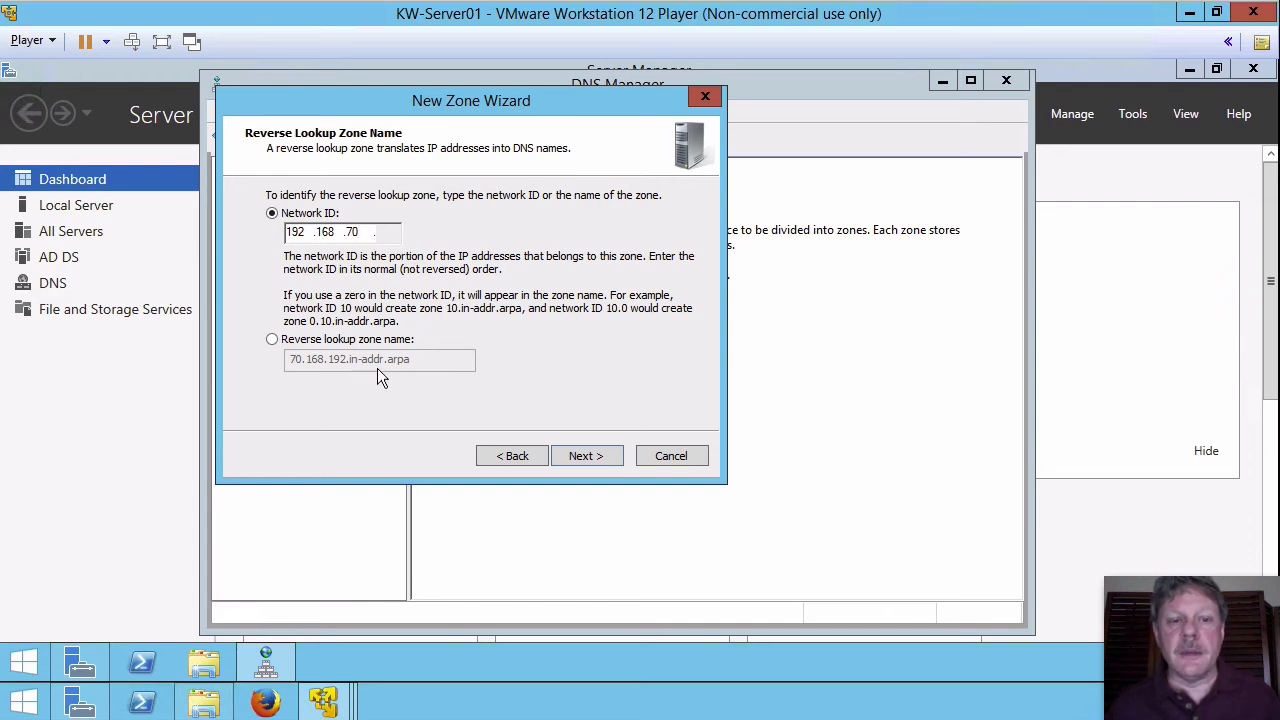
pyautogui.moveTo(418, 373)
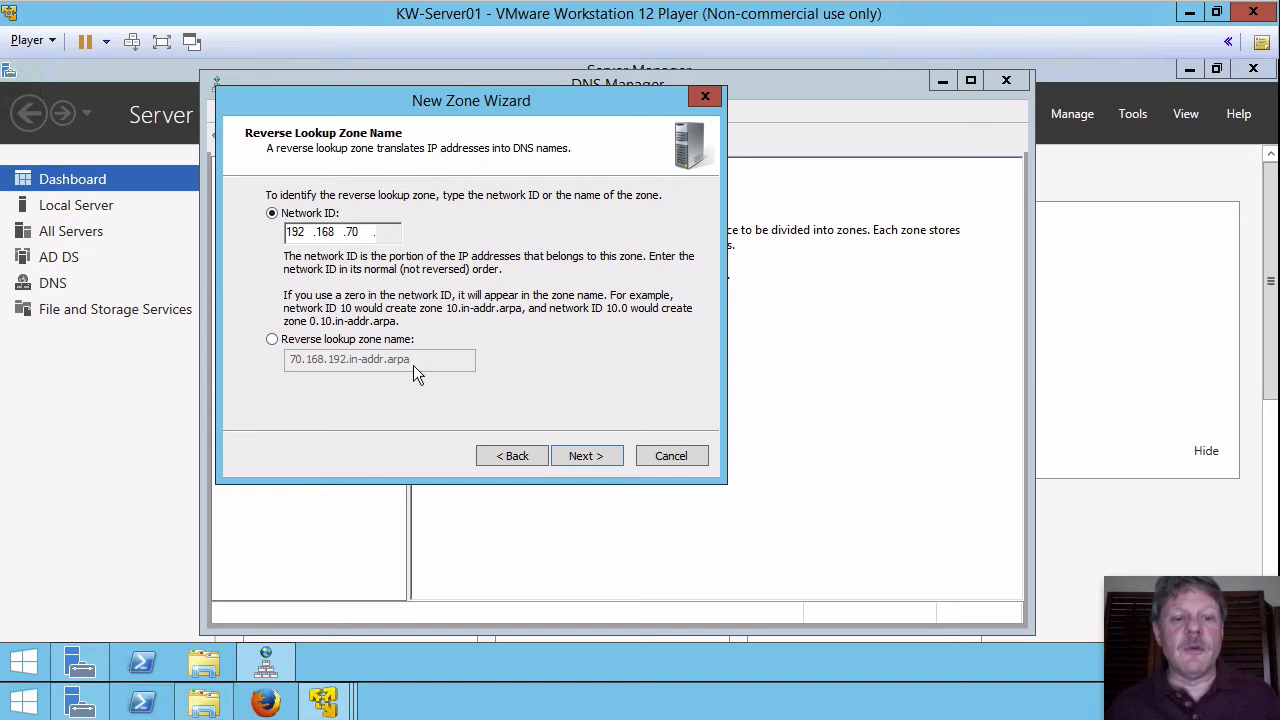
pyautogui.moveTo(408, 378)
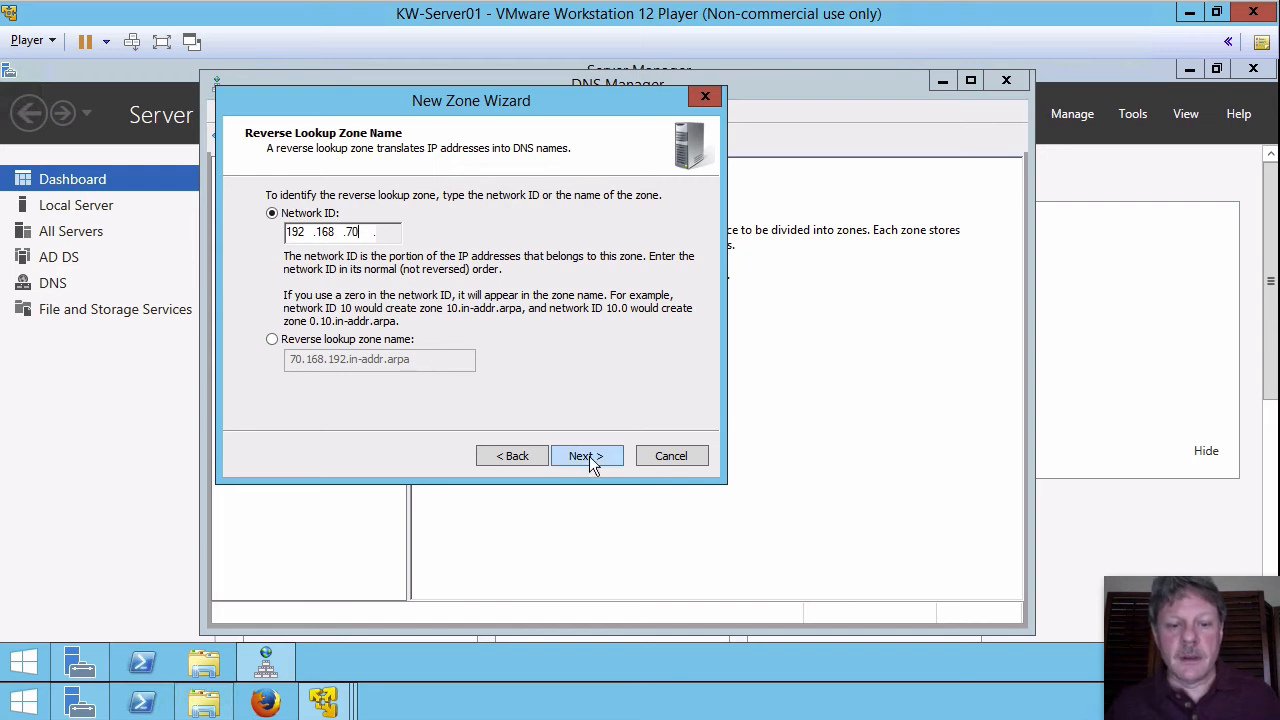
# - Keep secure-only dynamic updates and finish creating 70.168.192.in-addr.arpa
pyautogui.click(586, 456)
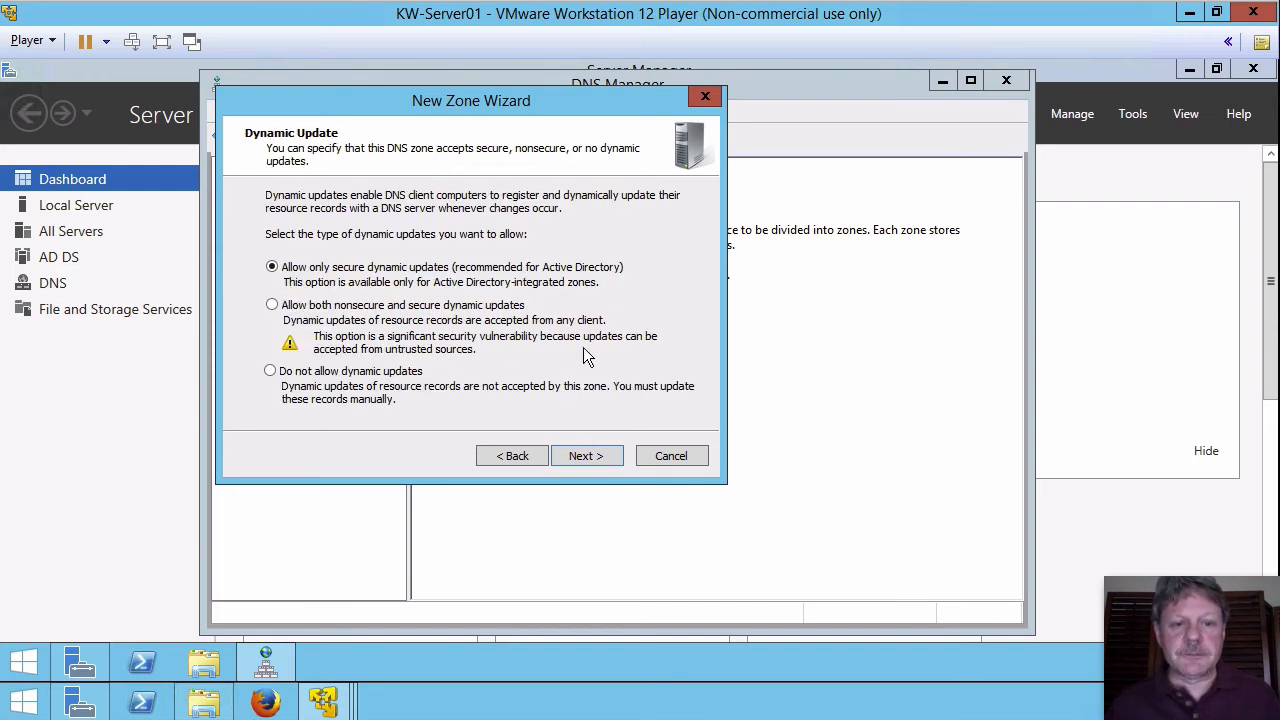
pyautogui.moveTo(540, 283)
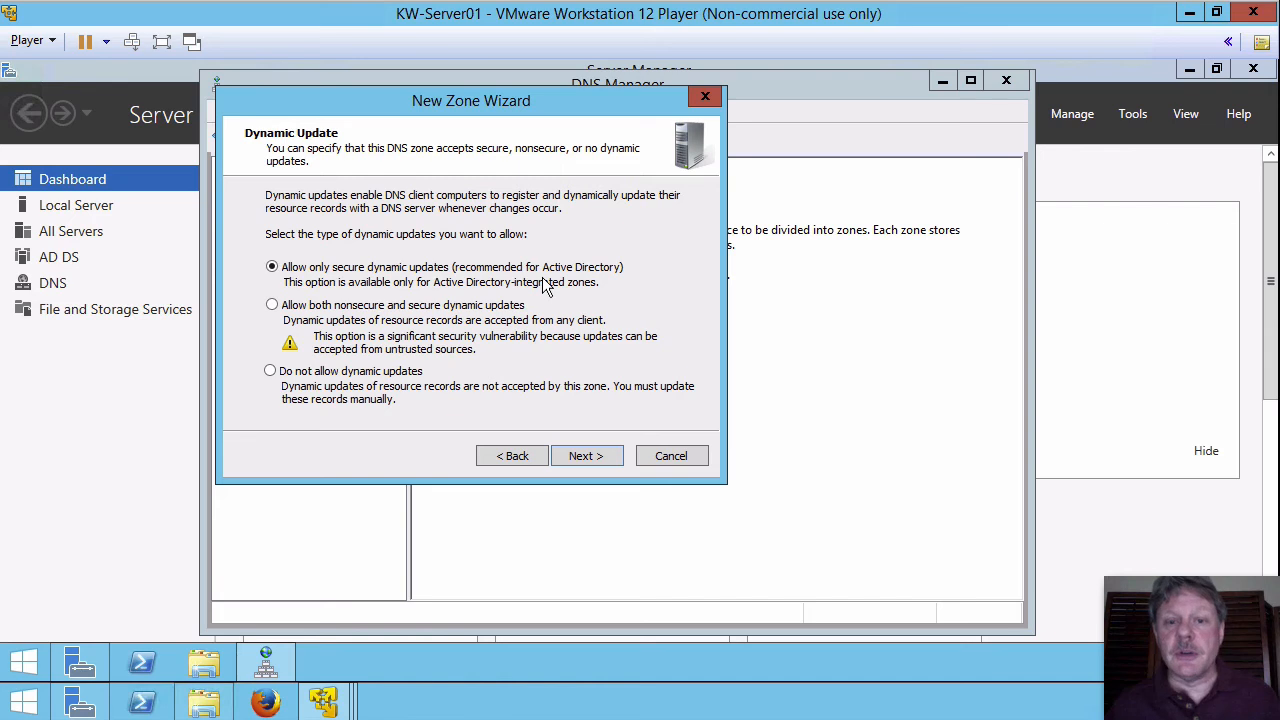
pyautogui.click(586, 456)
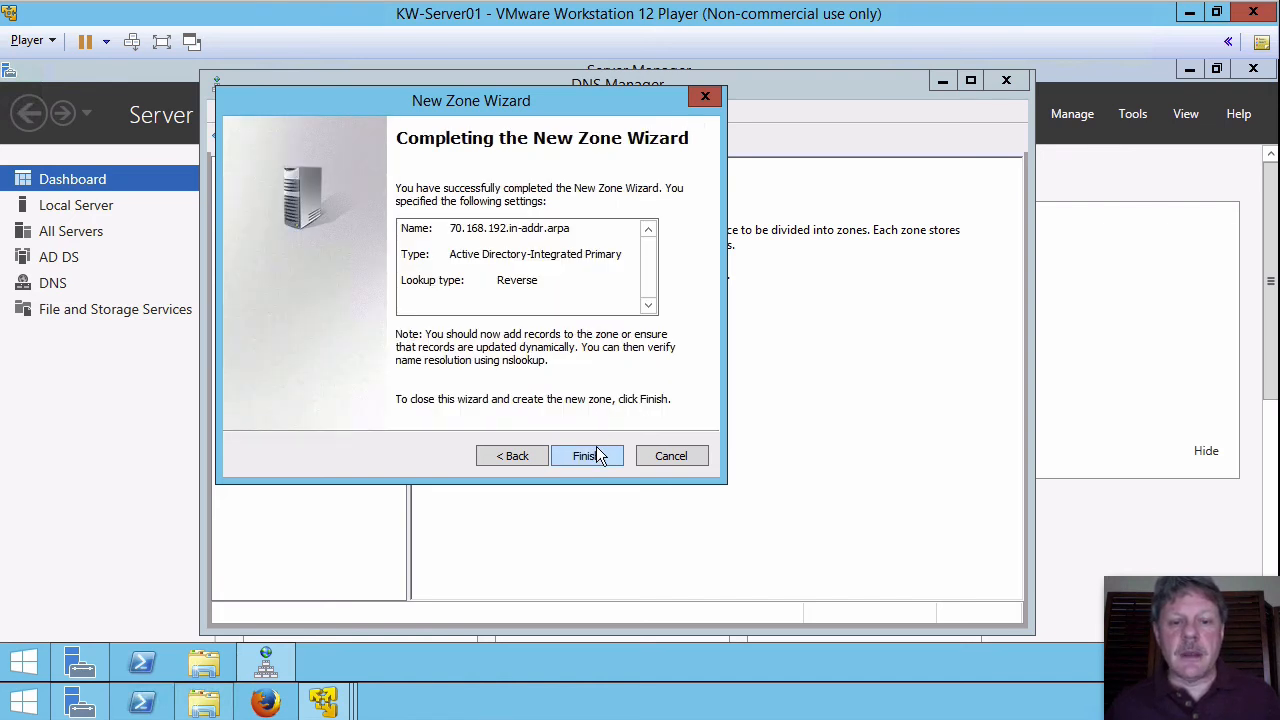
pyautogui.click(586, 455)
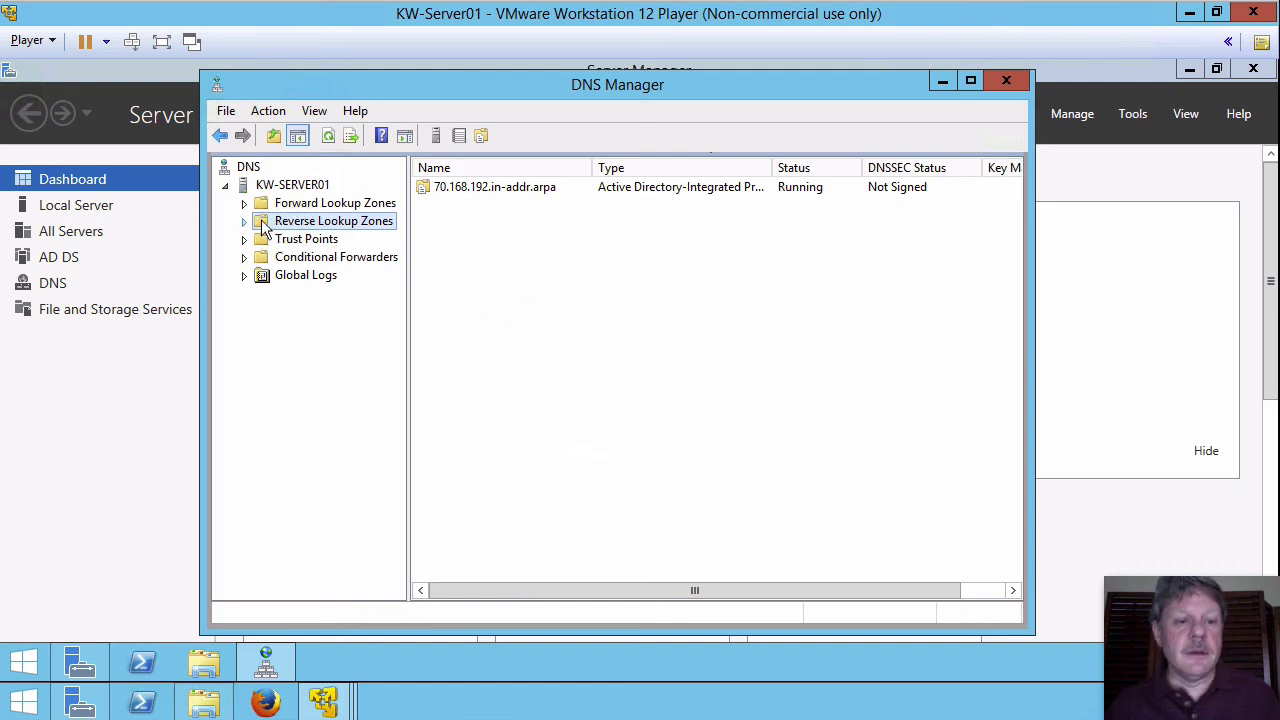
# - Expand Reverse Lookup Zones and select 70.168.192.in-addr.arpa to show its SOA and NS records
pyautogui.click(244, 221)
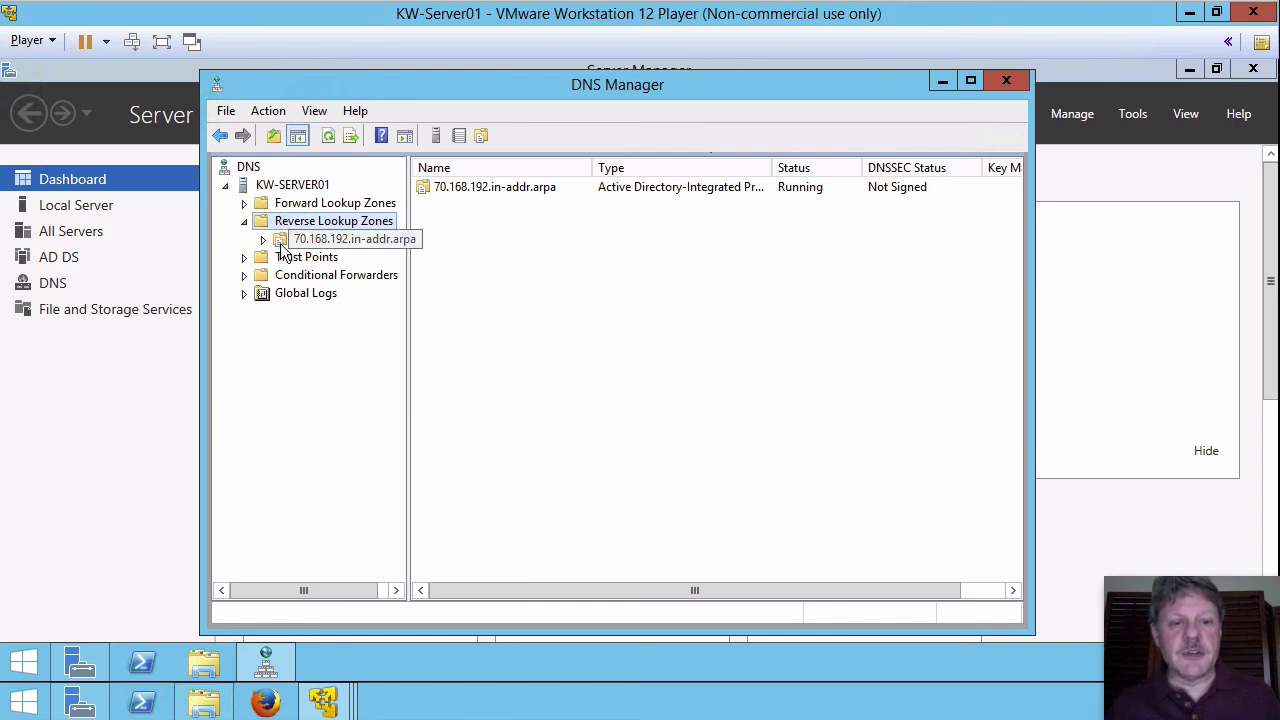
pyautogui.click(355, 239)
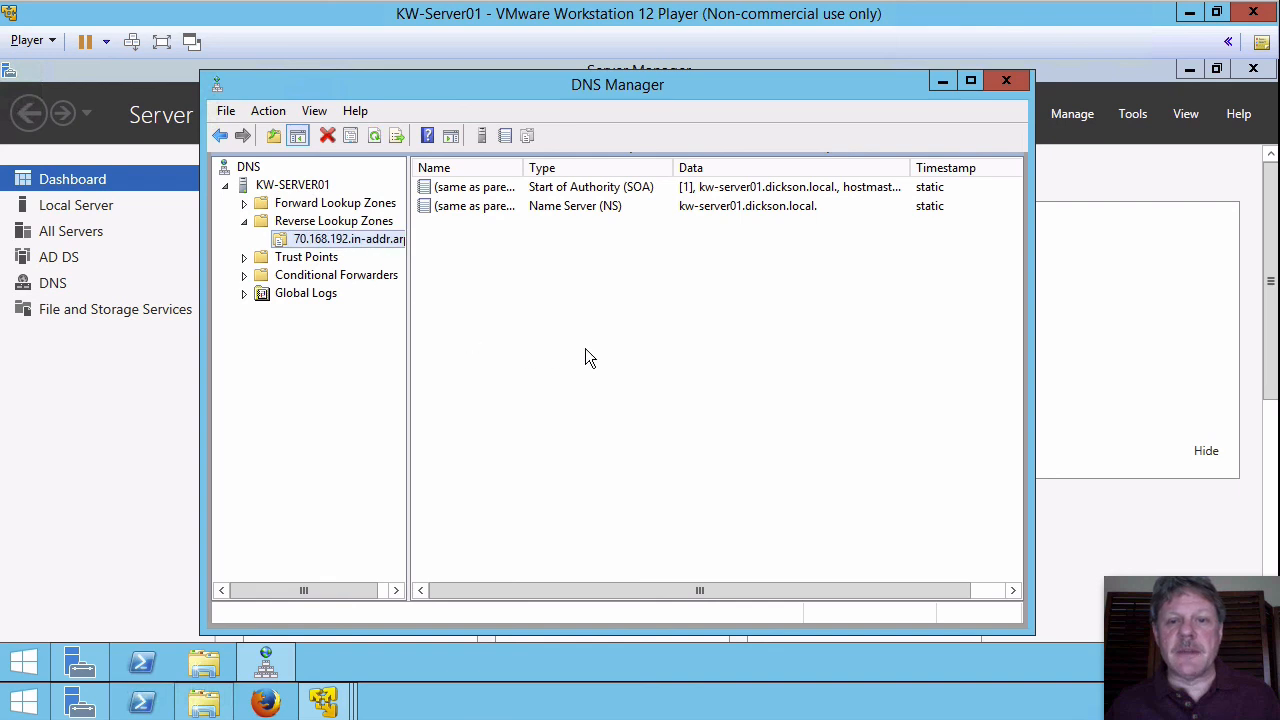
pyautogui.moveTo(655, 205)
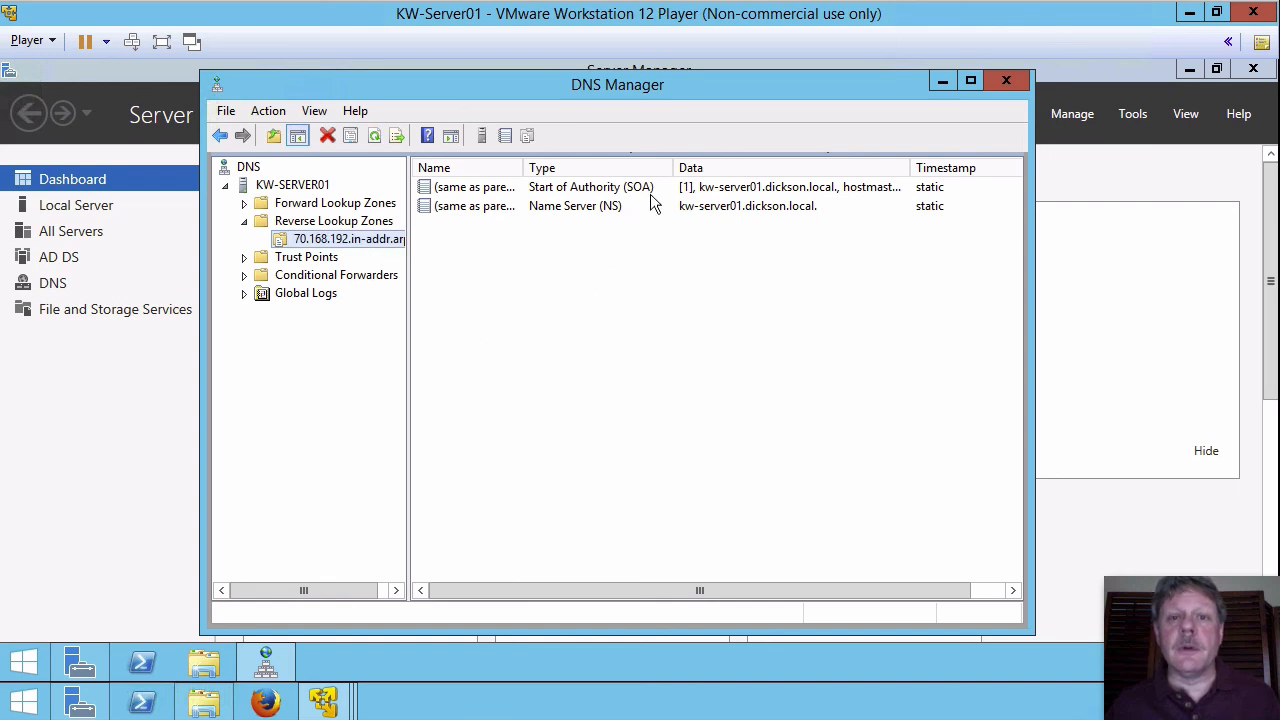
pyautogui.moveTo(660, 328)
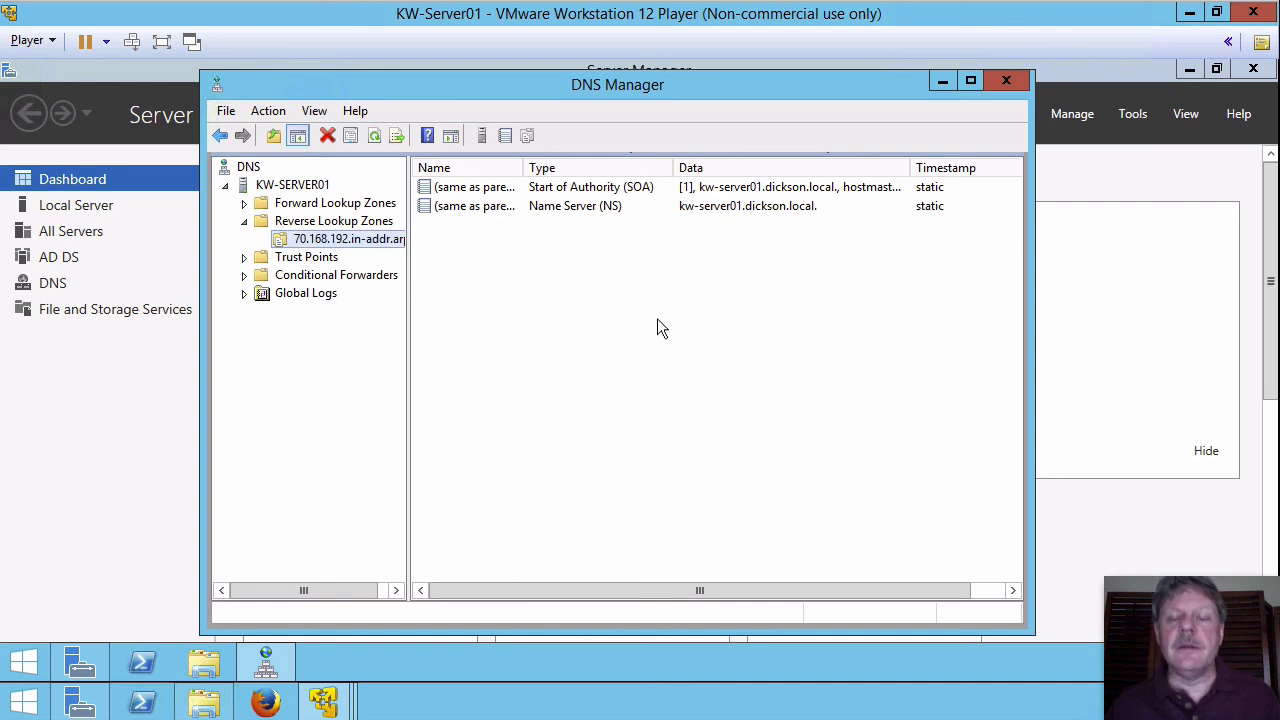